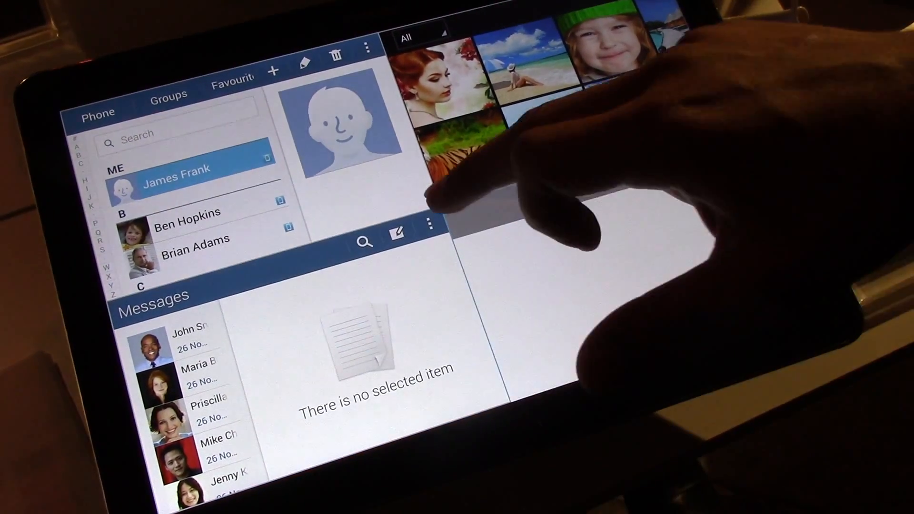
# Drag the divider right and down to enlarge Contacts and Messages over Gallery and browser.
pyautogui.click(181, 175)
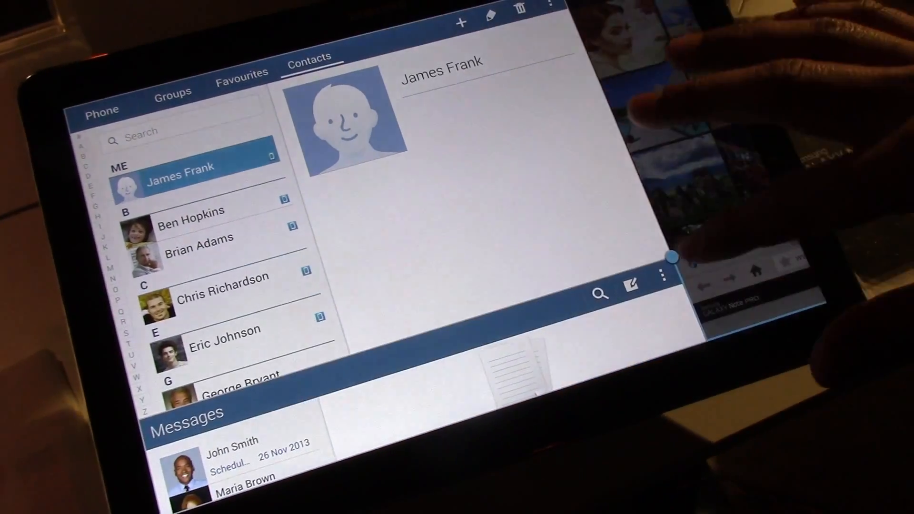